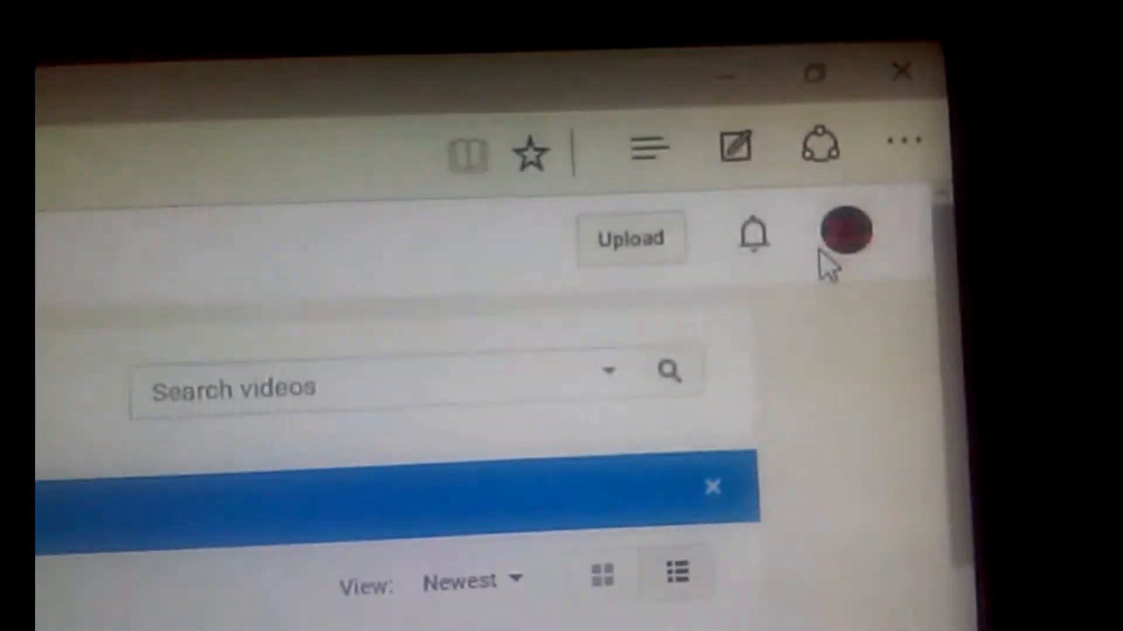
Step: Scroll the channel's video list and open the Upload page with webcam, slideshow and editor options
click(841, 240)
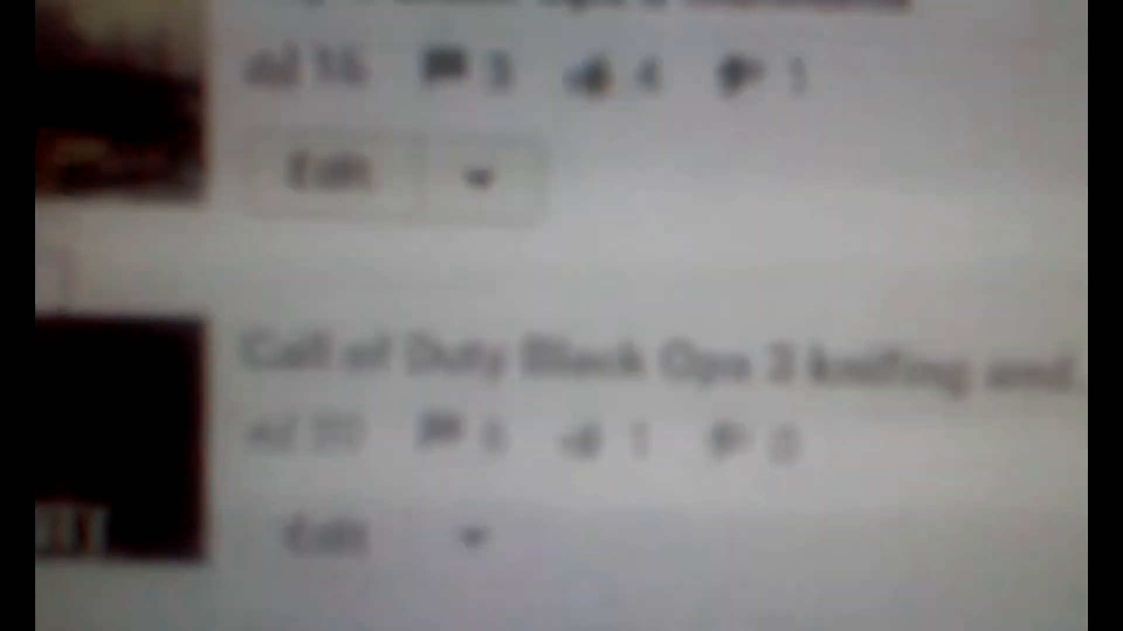
scroll(up, 3)
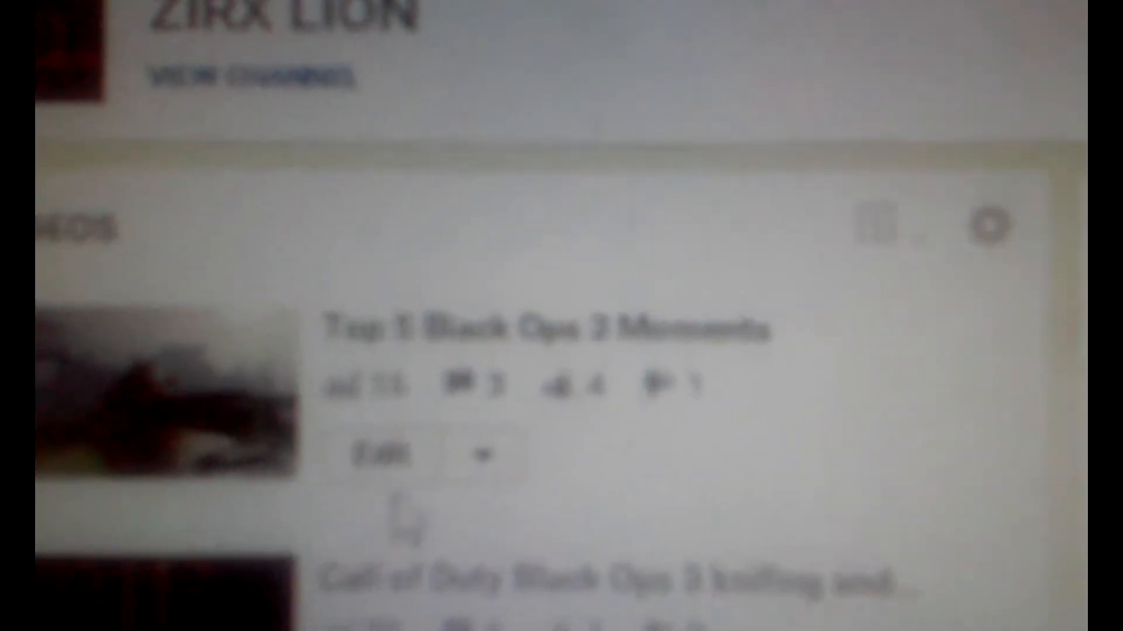
scroll(down, 3)
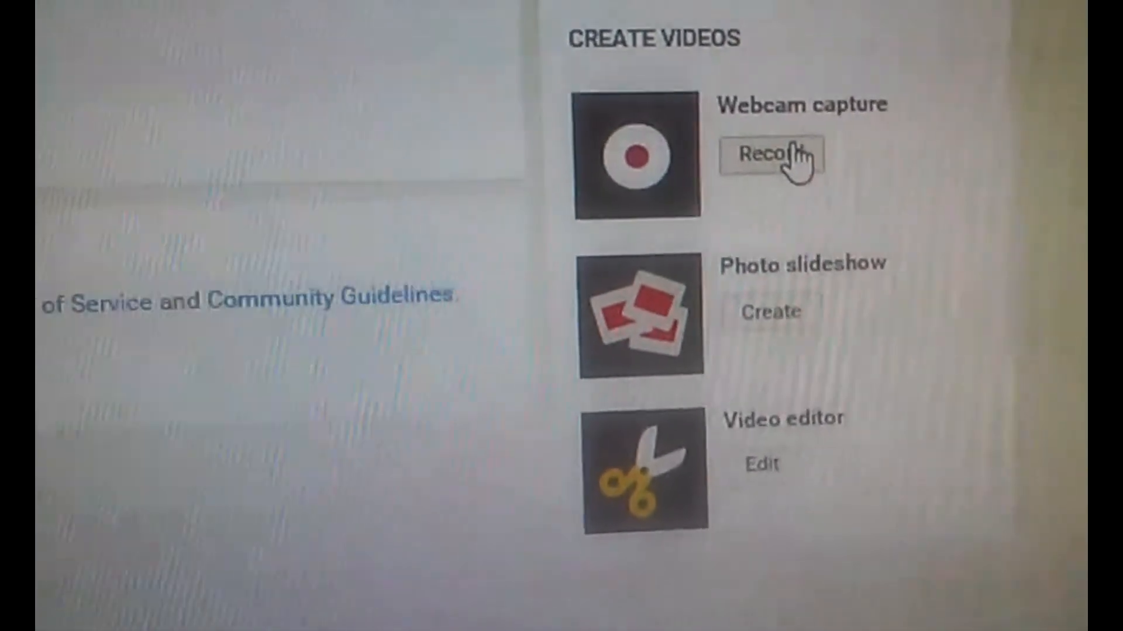
scroll(down, 3)
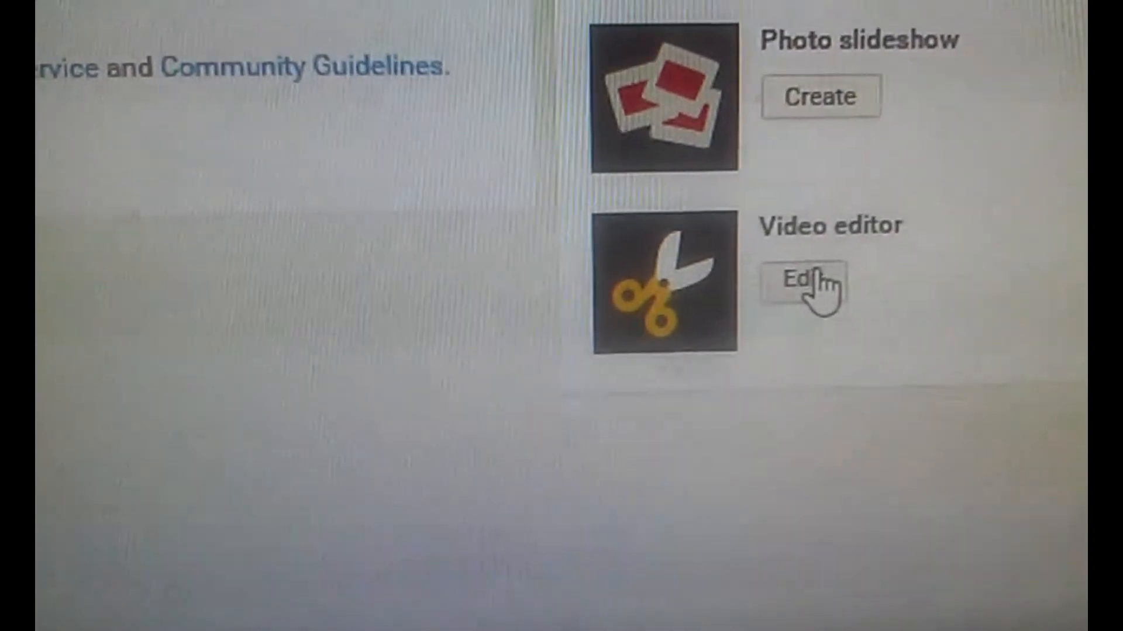